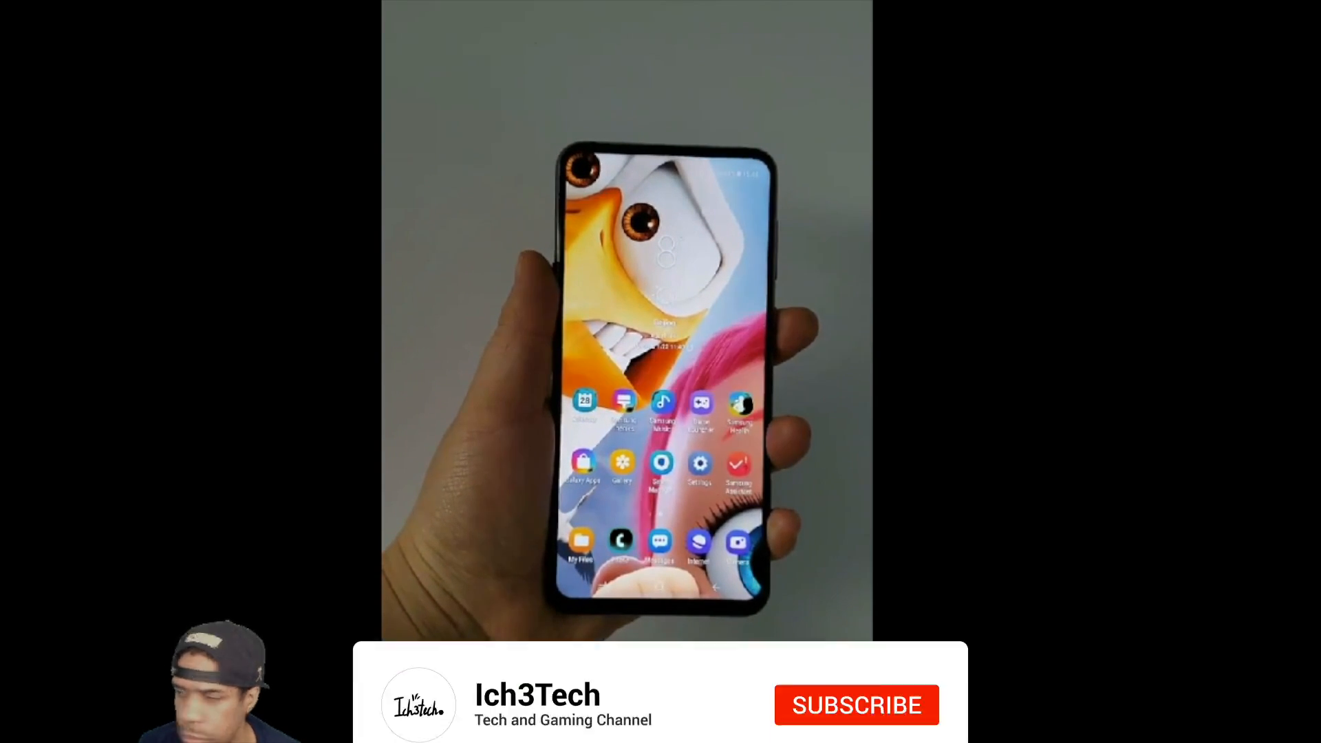
# Subscribe to the Tech and Gaming Channel so the prompt shows subscribed with the bell
pyautogui.click(857, 705)
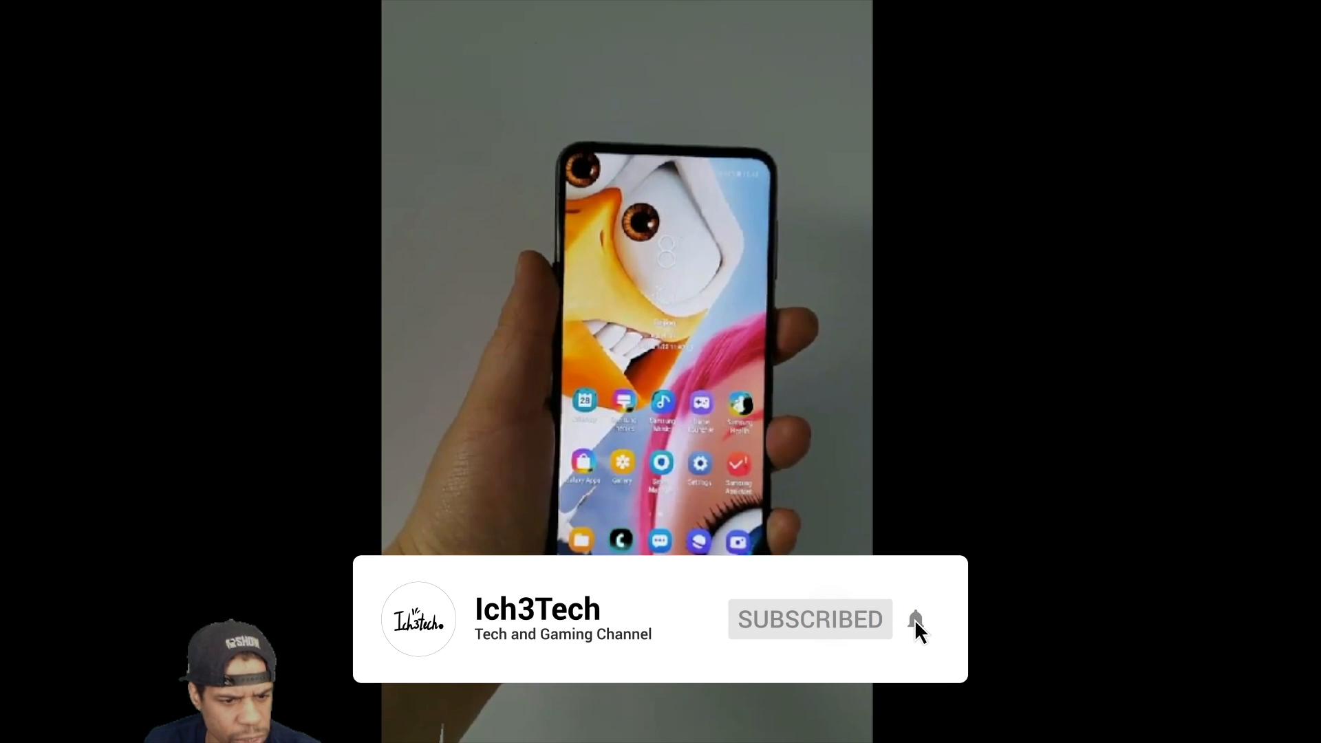
pyautogui.click(916, 619)
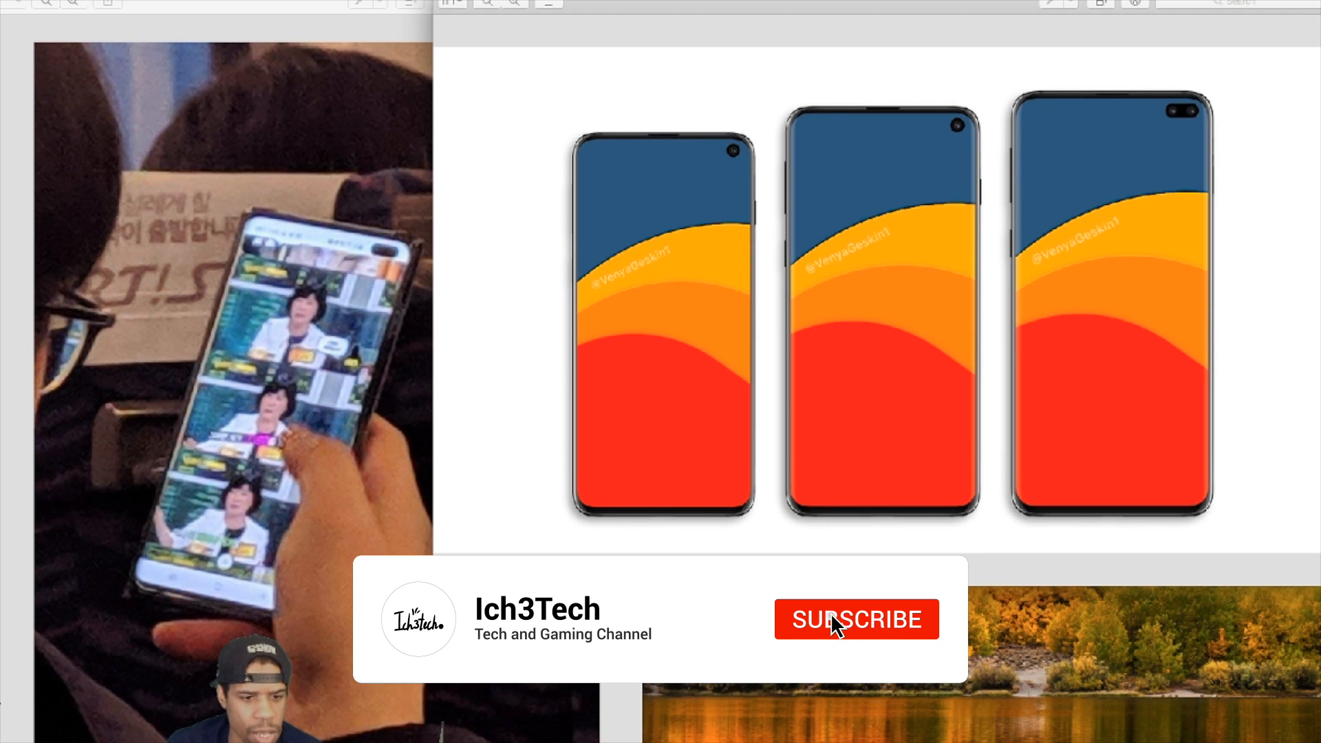
pyautogui.click(856, 619)
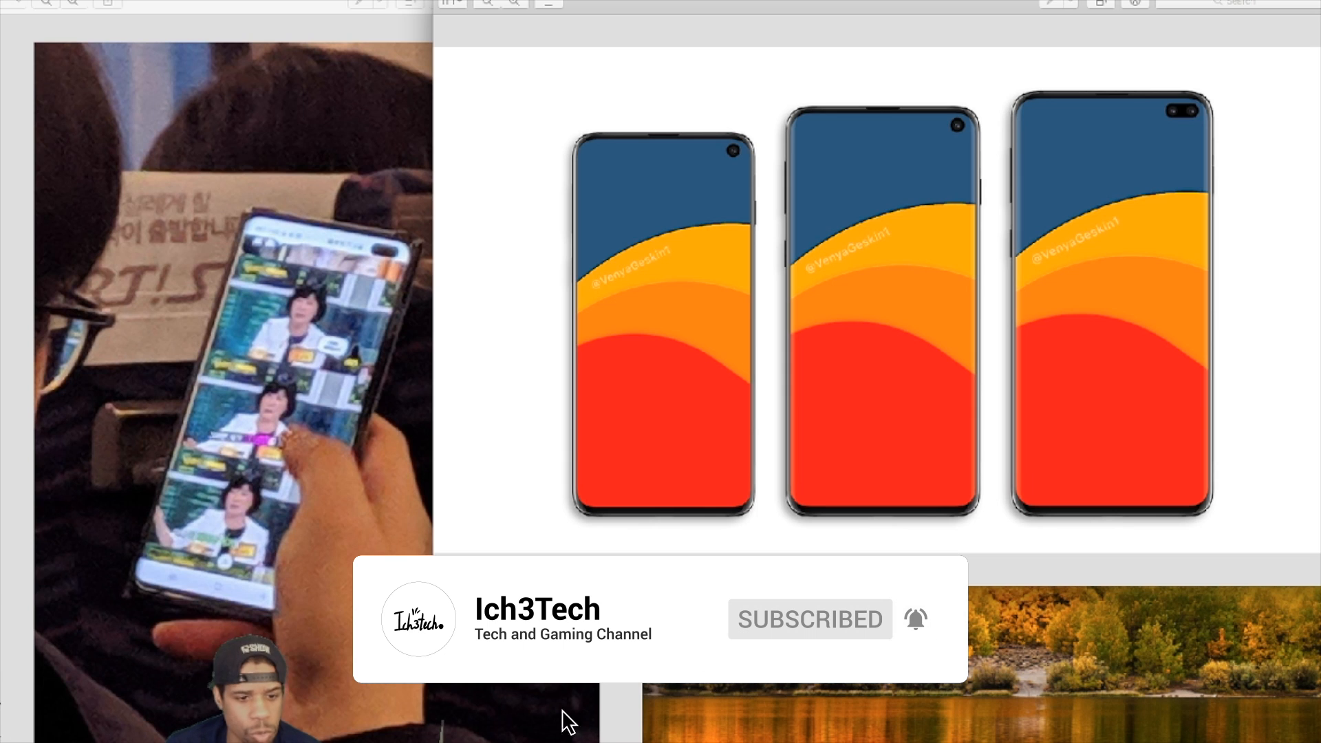